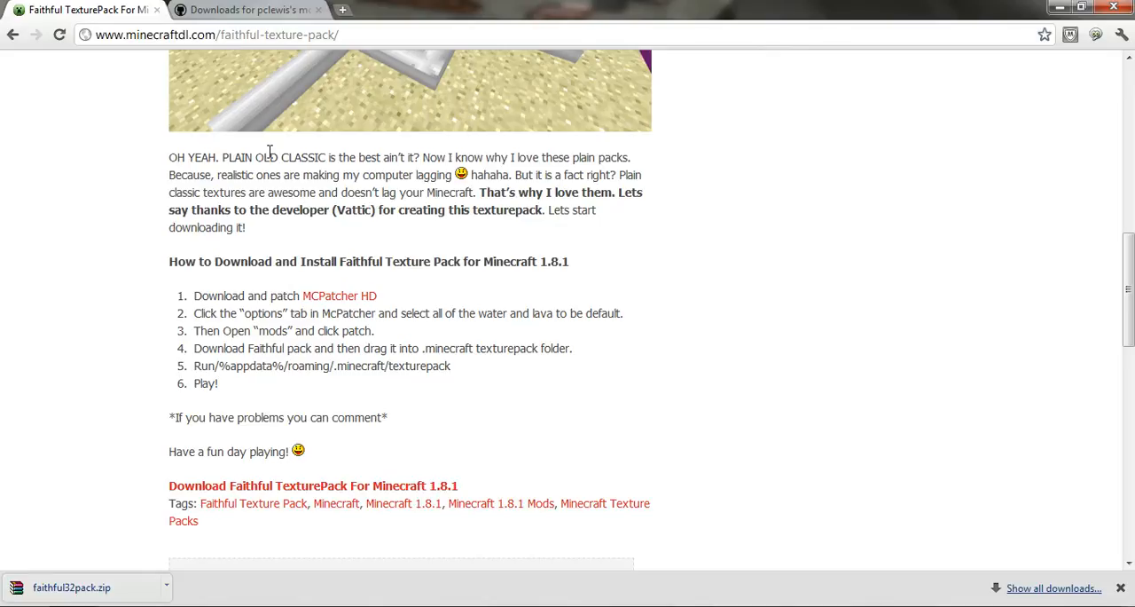
pyautogui.moveTo(260, 143)
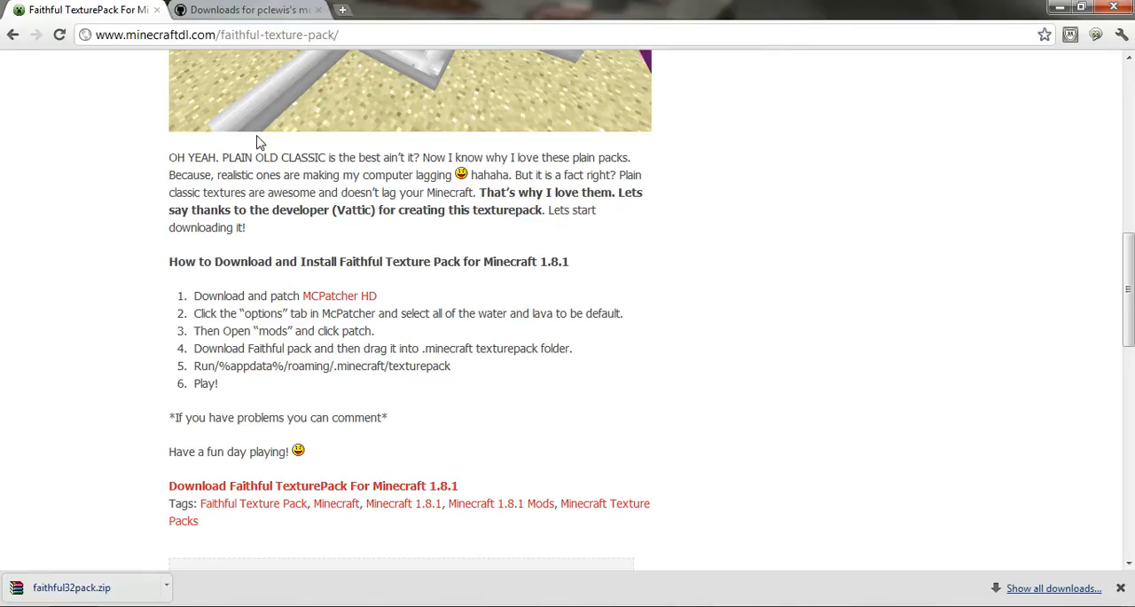
pyautogui.moveTo(268, 384)
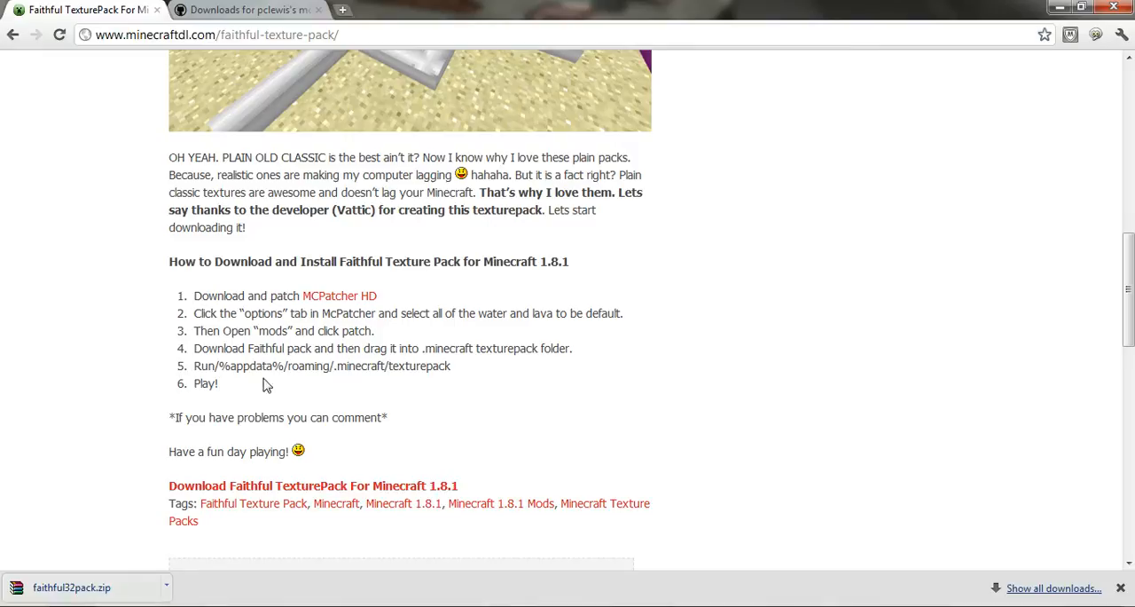
# Step: Switch to the mcpatcher GitHub downloads tab showing the mcpatcher-2.1.1_01.exe link
pyautogui.scroll(3)
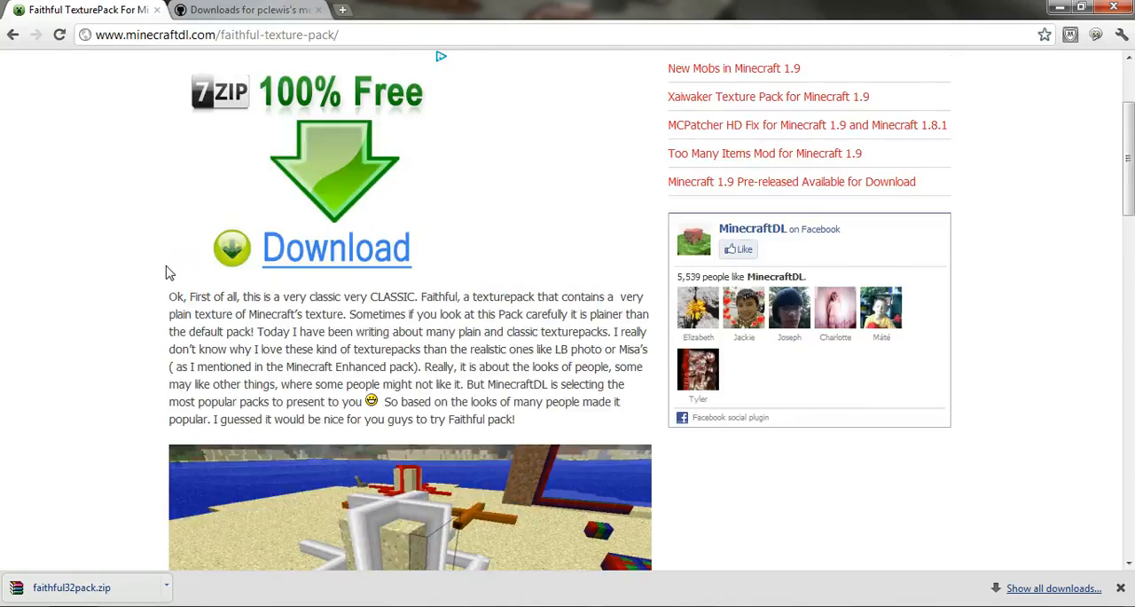
pyautogui.click(246, 9)
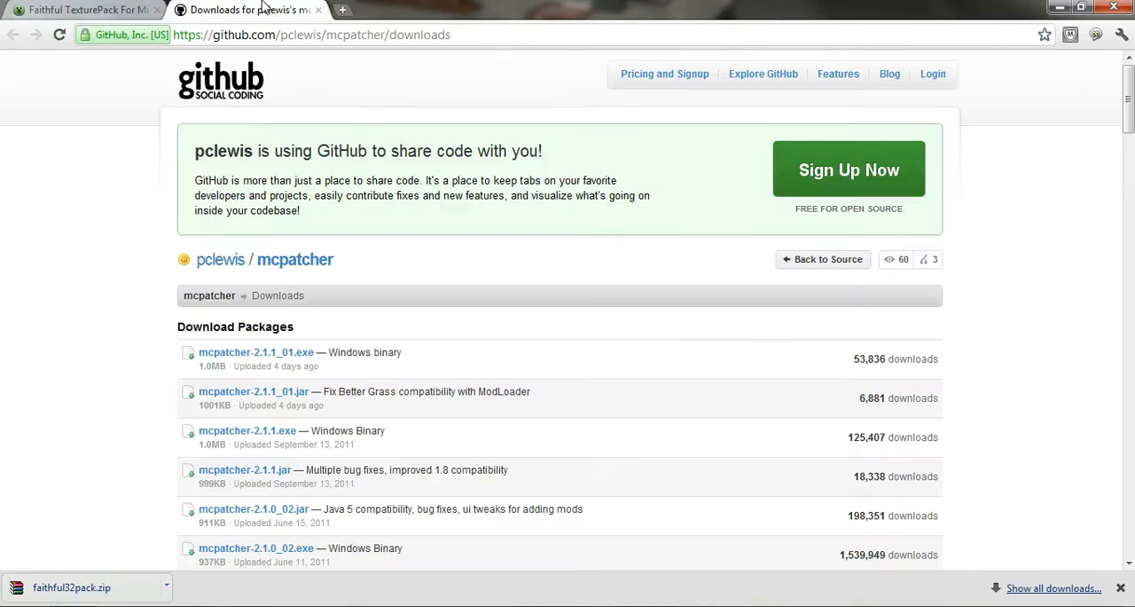
pyautogui.moveTo(257, 352)
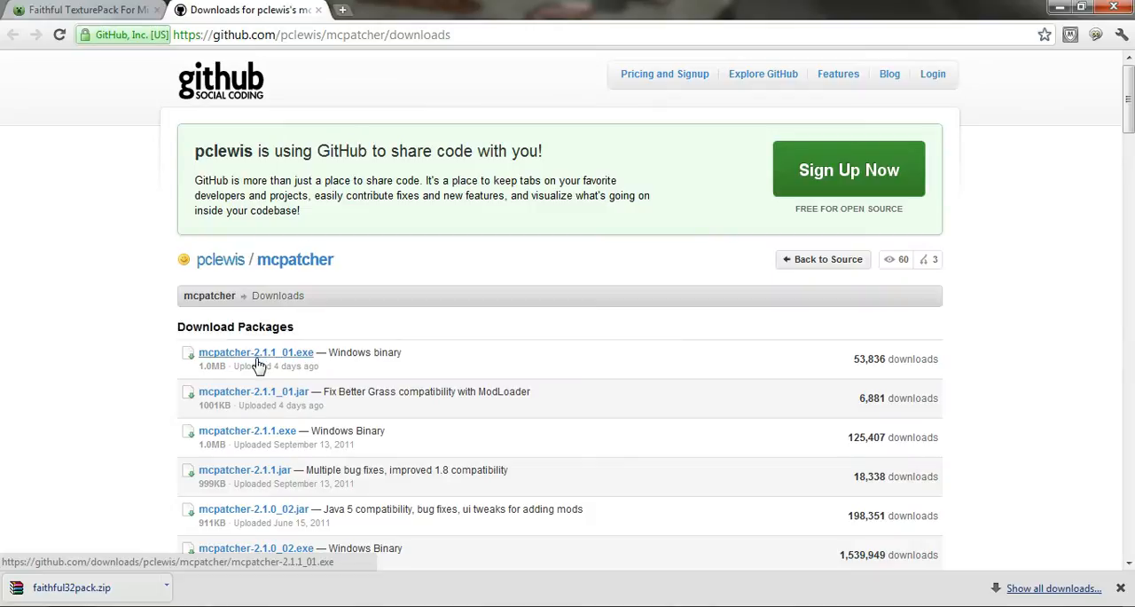
pyautogui.moveTo(278, 359)
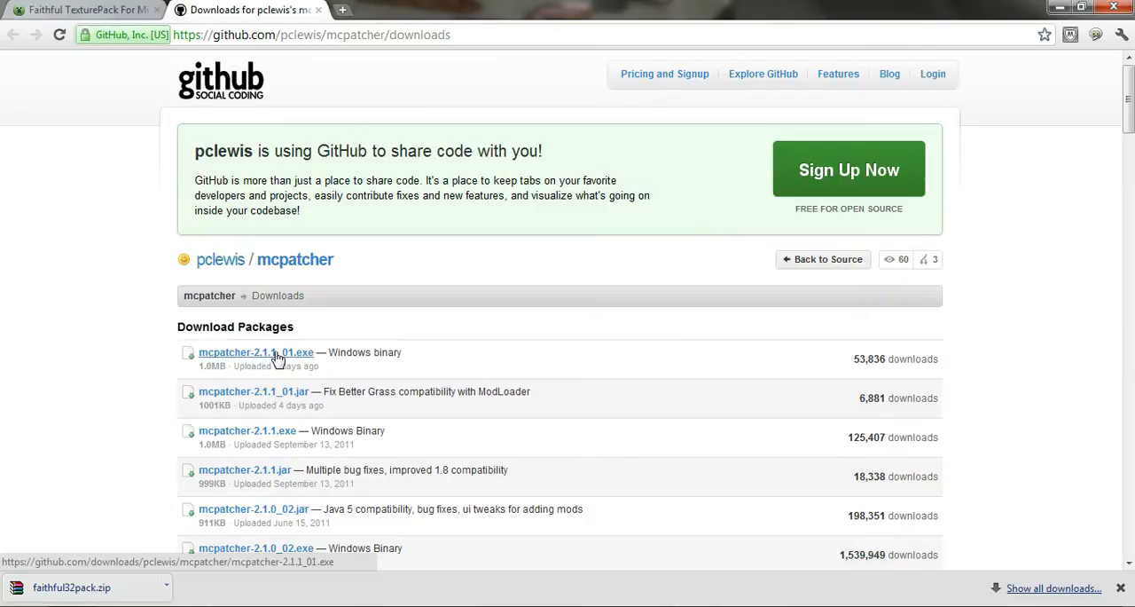
pyautogui.moveTo(129, 488)
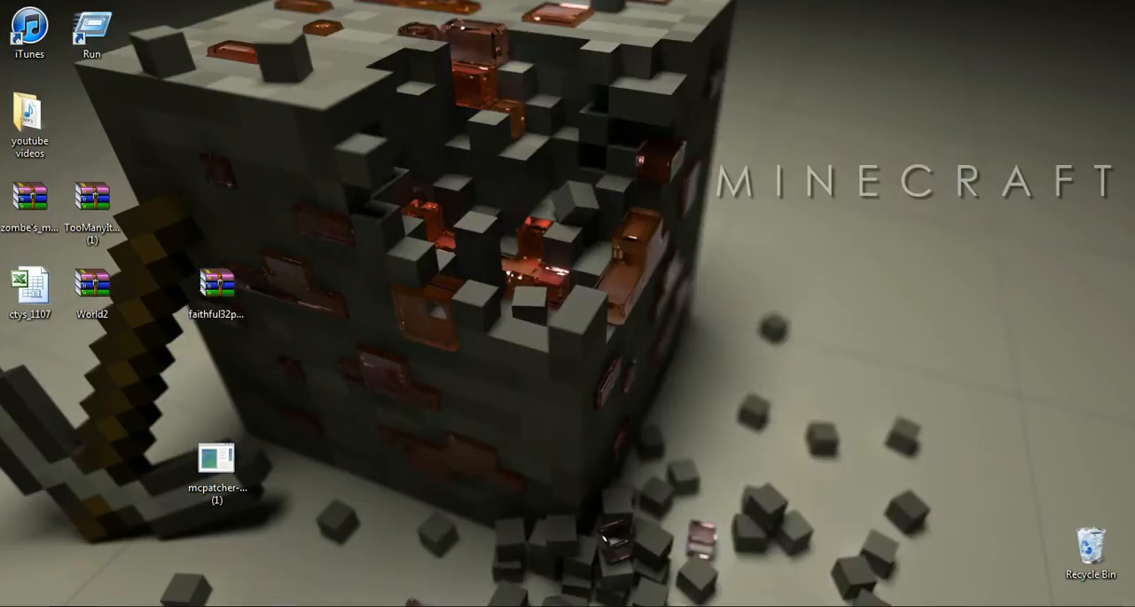
# Step: Search %appdata% from the Start menu to open the Roaming folder
pyautogui.click(18, 603)
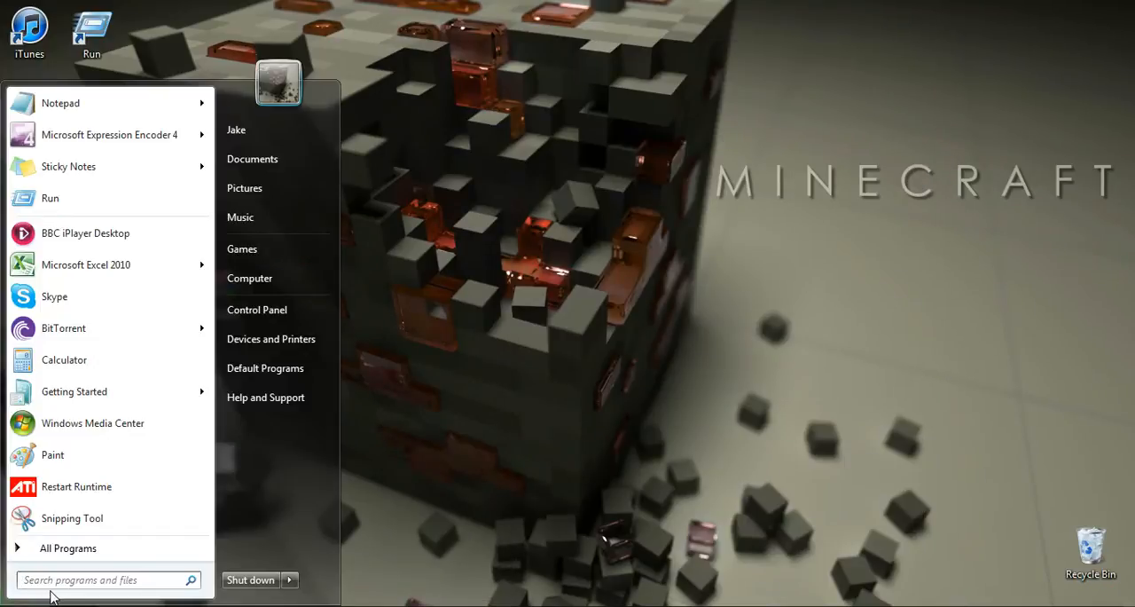
pyautogui.click(97, 579)
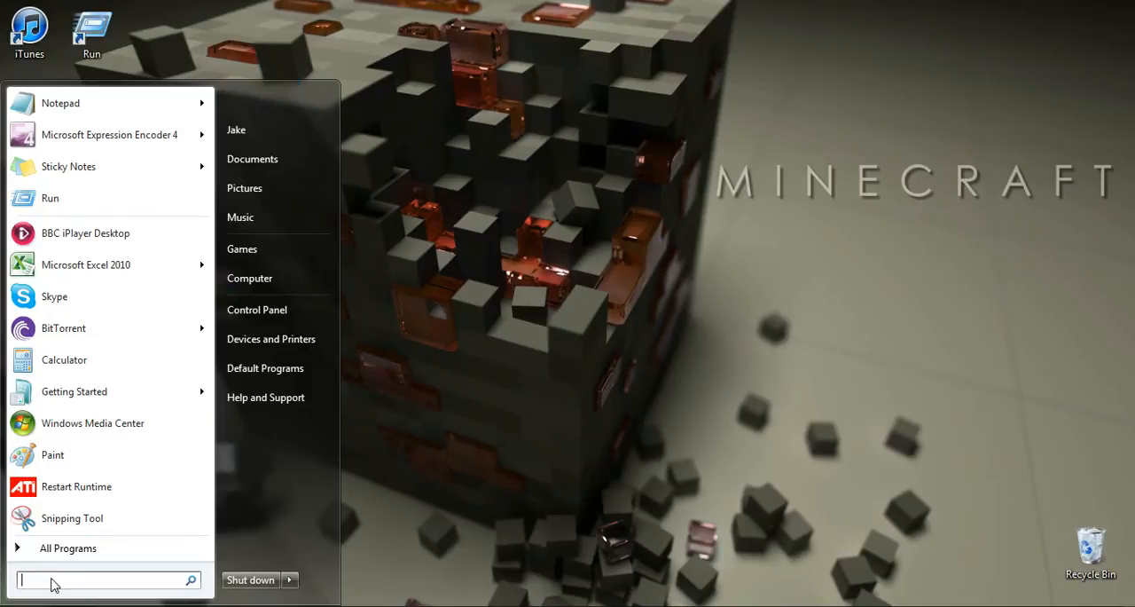
pyautogui.write('%appdata')
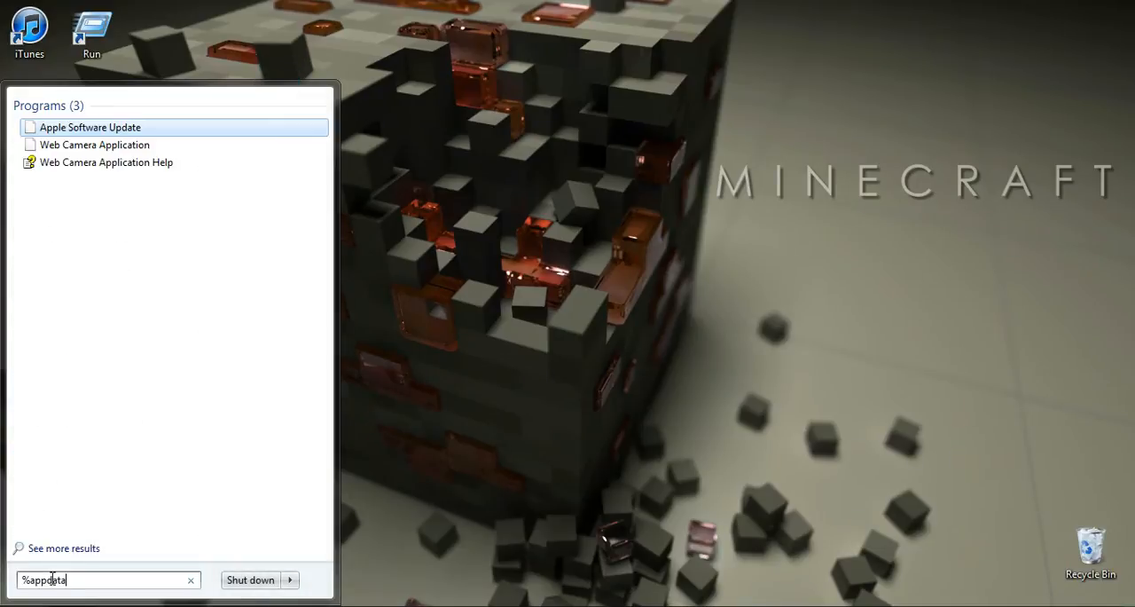
pyautogui.write('%')
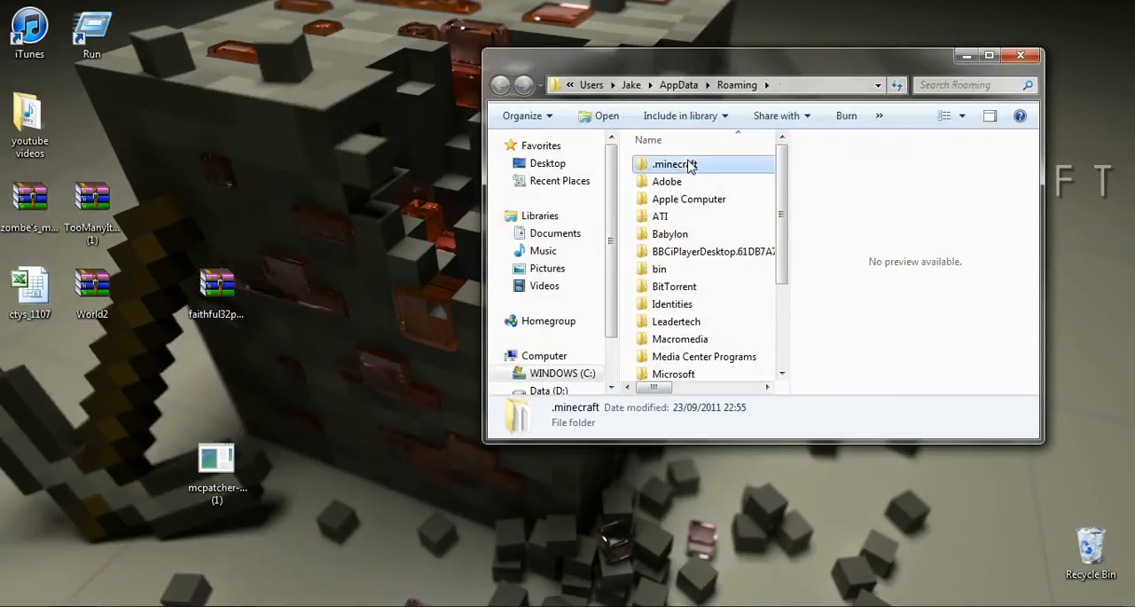
# Step: Open .minecraft, then its texturepacks folder listing six existing packs
pyautogui.doubleClick(674, 164)
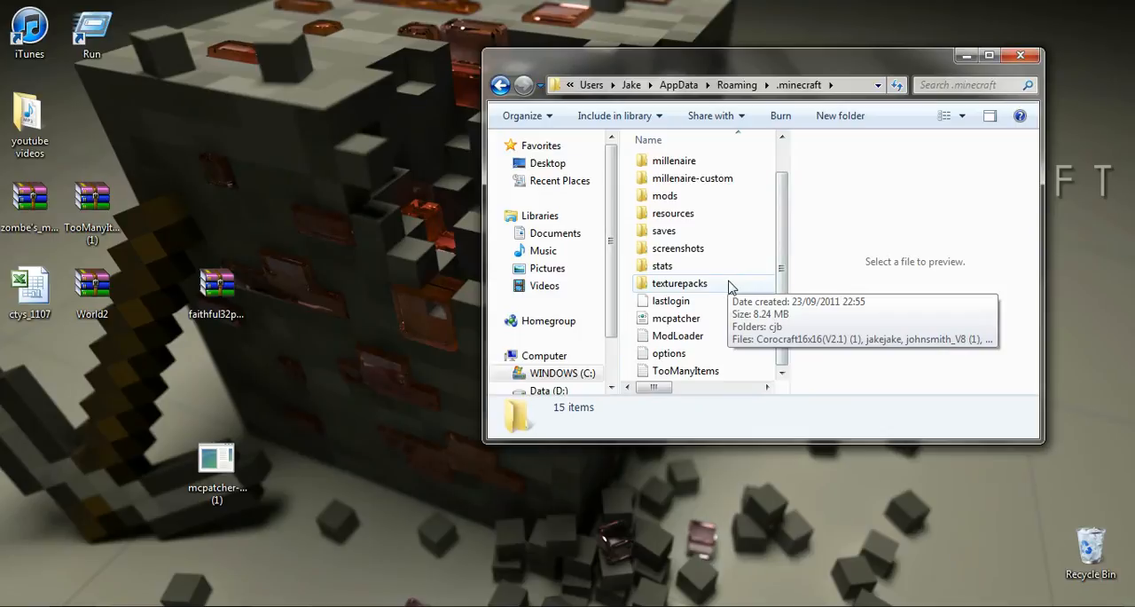
pyautogui.doubleClick(680, 283)
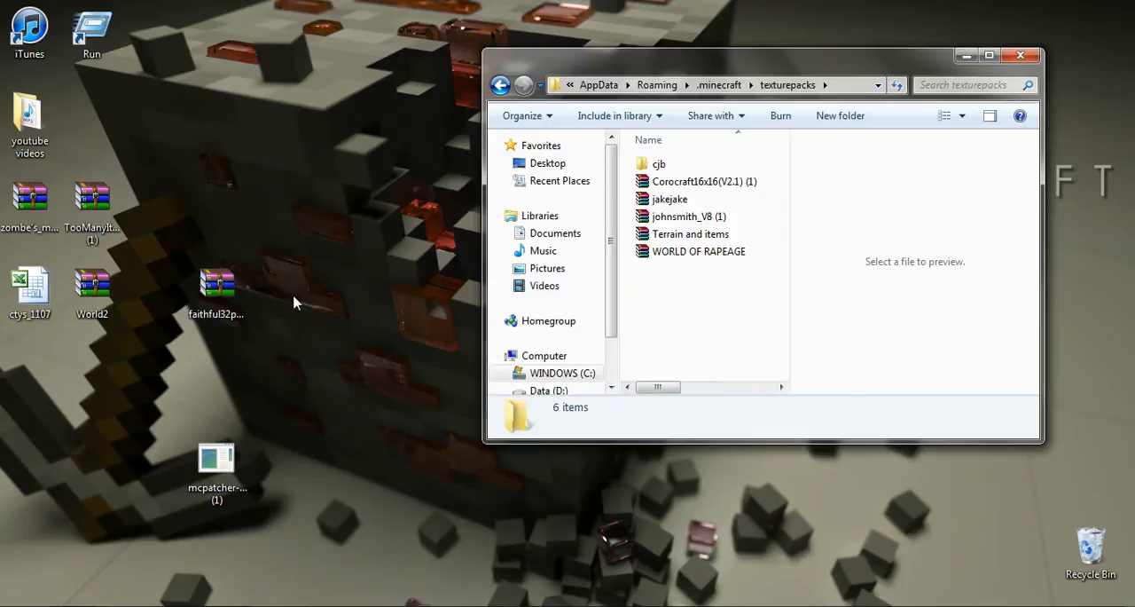
pyautogui.click(216, 466)
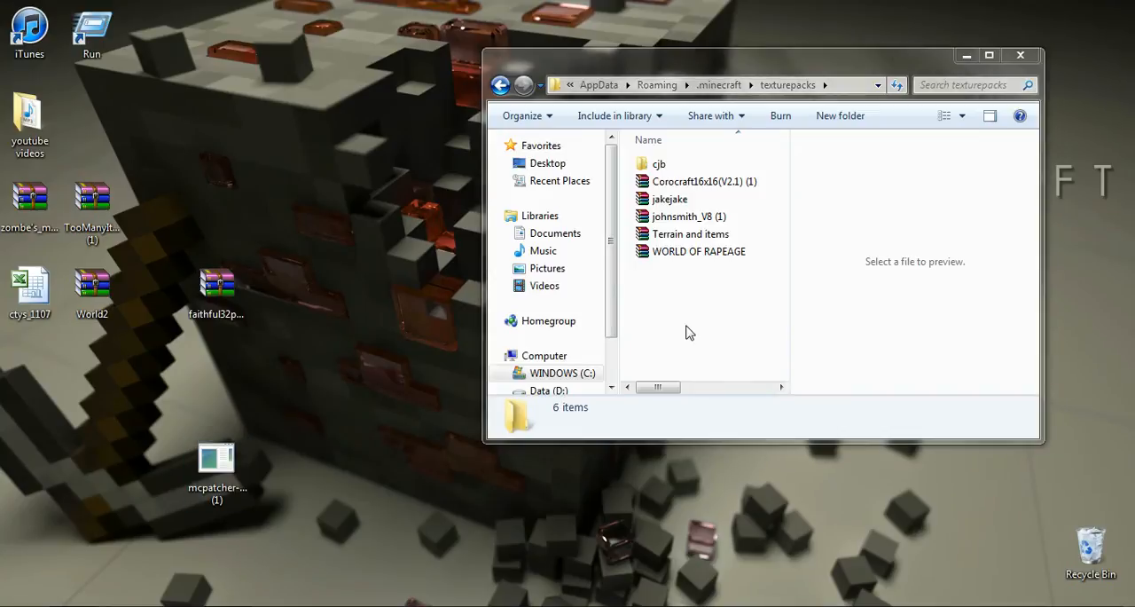
pyautogui.click(216, 465)
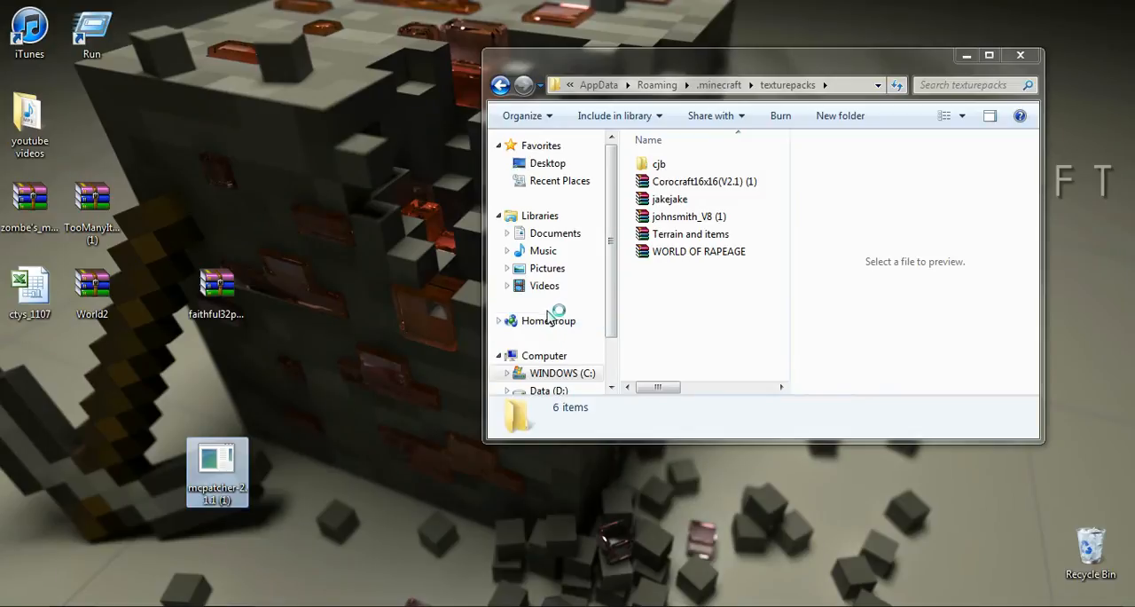
pyautogui.moveTo(404, 317)
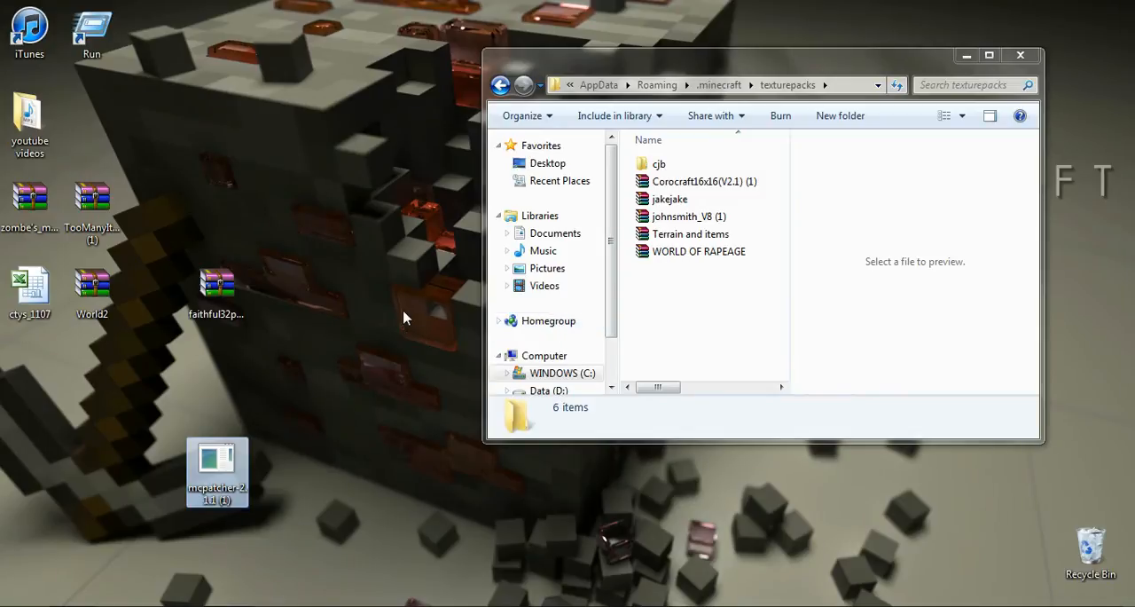
# Step: Run MCPatcher, patch minecraft.jar with HD Textures, HD Font and Better Grass, then close it
pyautogui.doubleClick(217, 470)
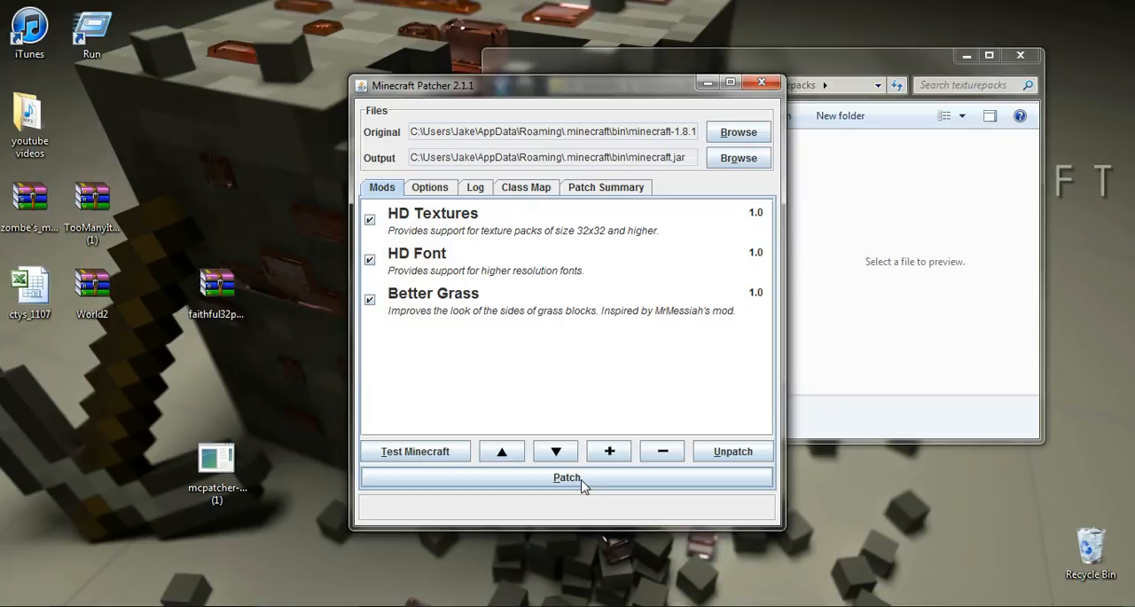
pyautogui.click(567, 476)
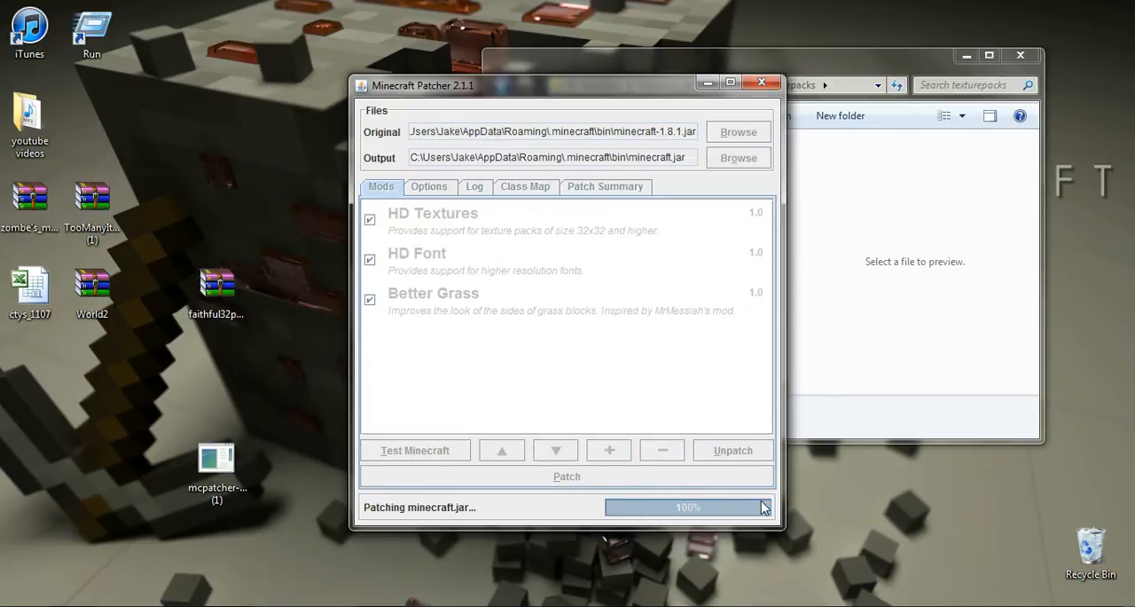
pyautogui.click(762, 84)
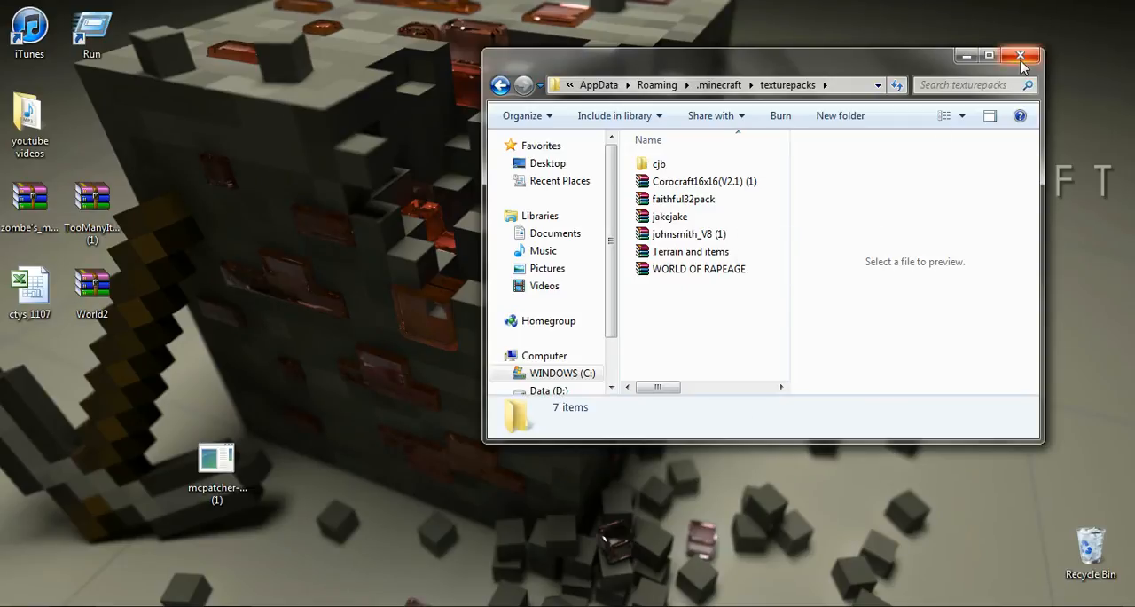
pyautogui.moveTo(1021, 55)
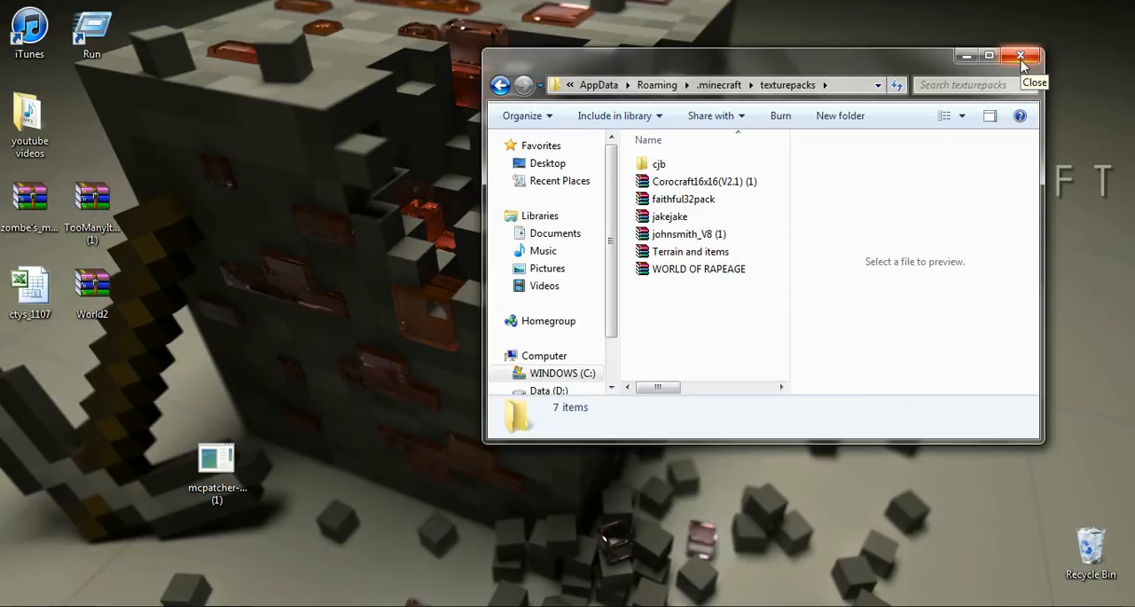
# Step: Close the texturepacks window and start Minecraft Beta 1.8.1 through the launcher
pyautogui.click(1021, 55)
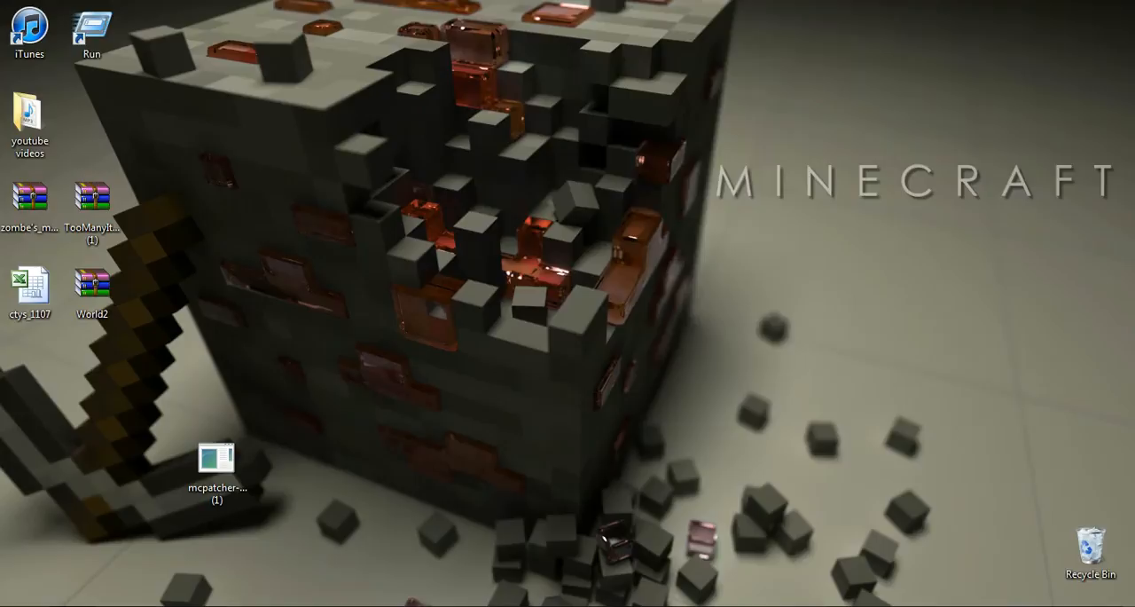
pyautogui.doubleClick(217, 457)
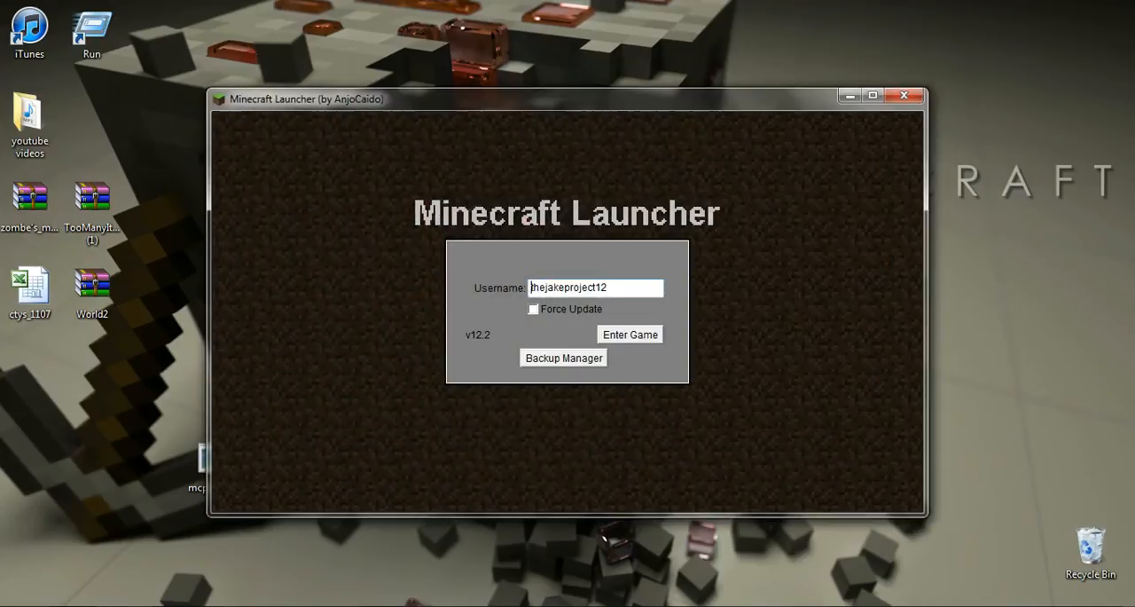
pyautogui.click(629, 335)
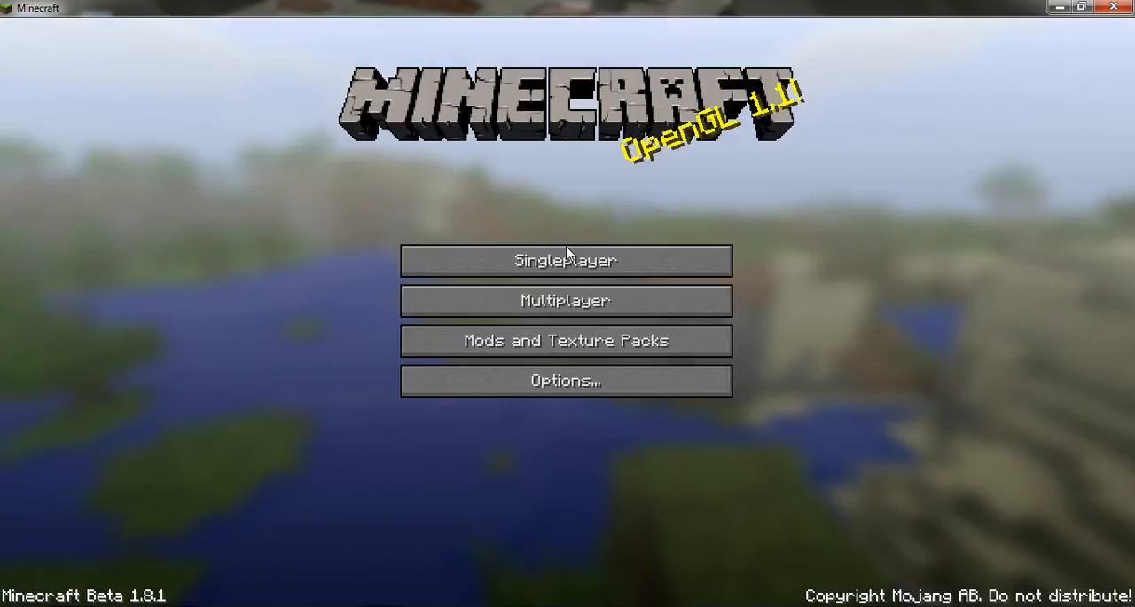
# Step: Load the New World singleplayer save and pause with Esc
pyautogui.click(565, 259)
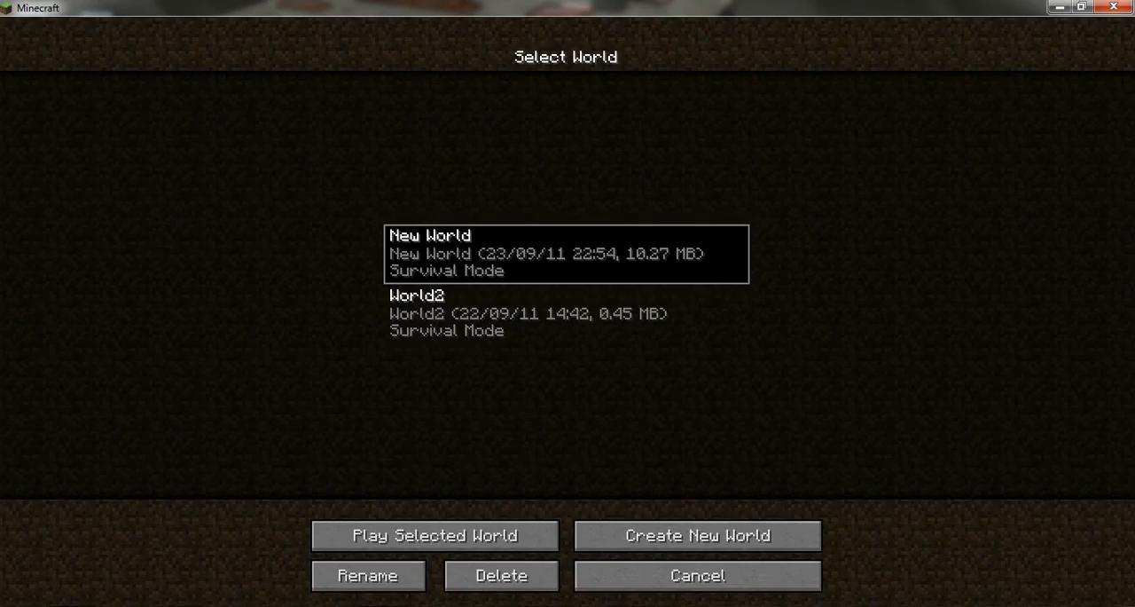
pyautogui.click(435, 534)
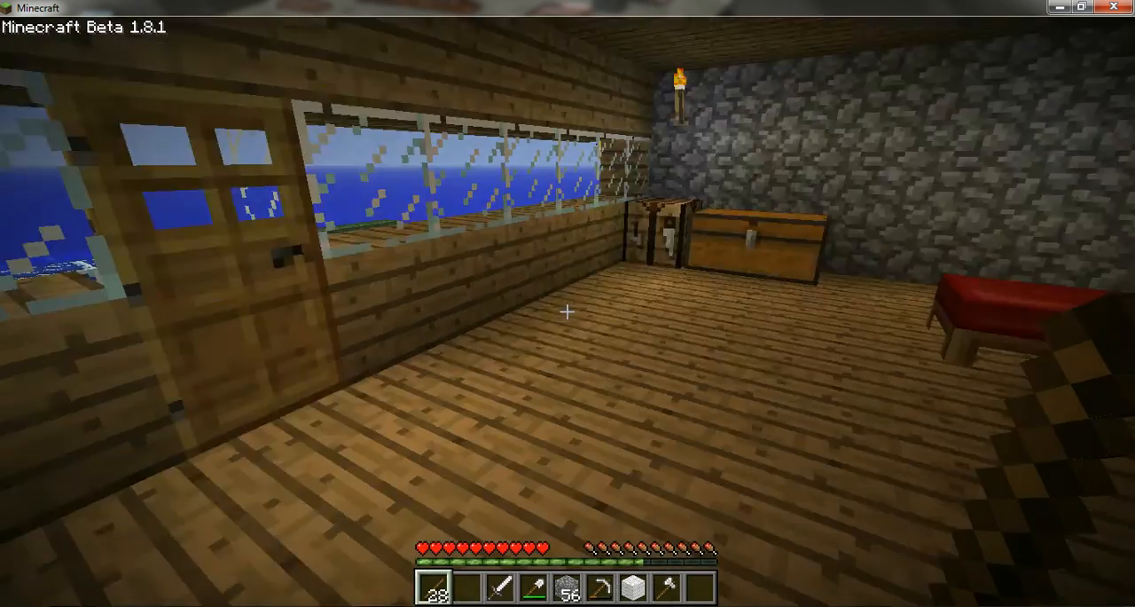
pyautogui.press('Escape')
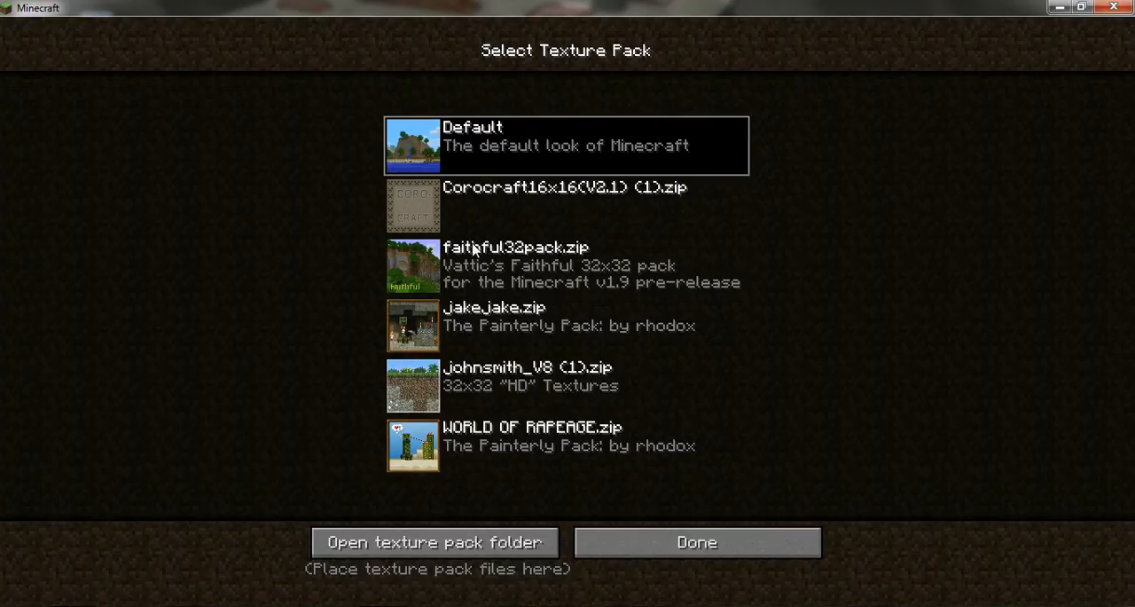
pyautogui.moveTo(487, 296)
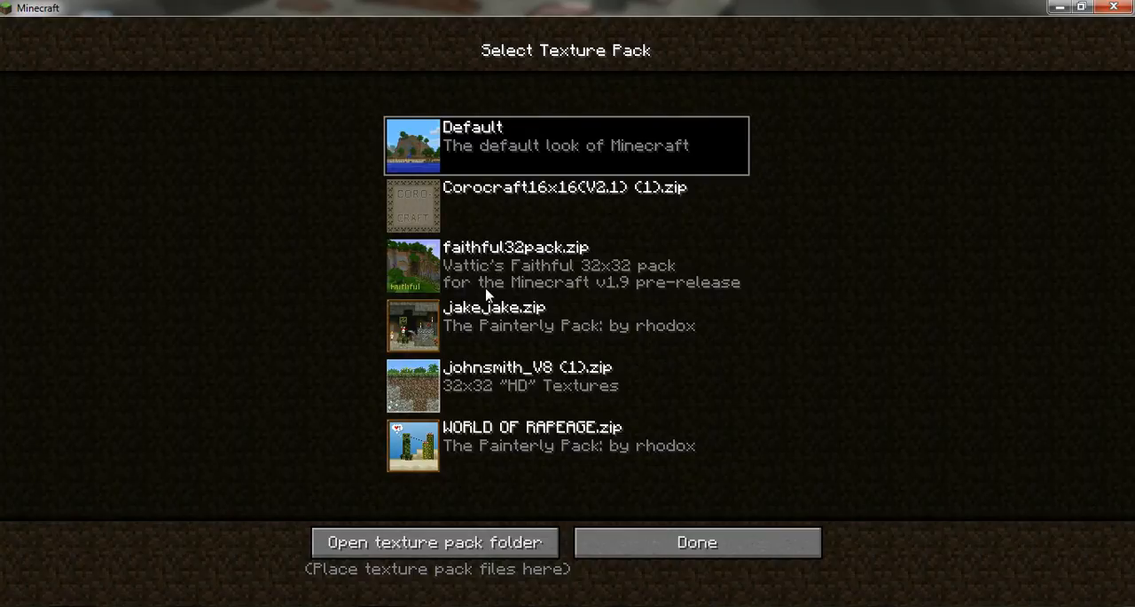
# Step: Select faithful32pack.zip in Mods and Texture Packs and confirm with Done
pyautogui.click(565, 265)
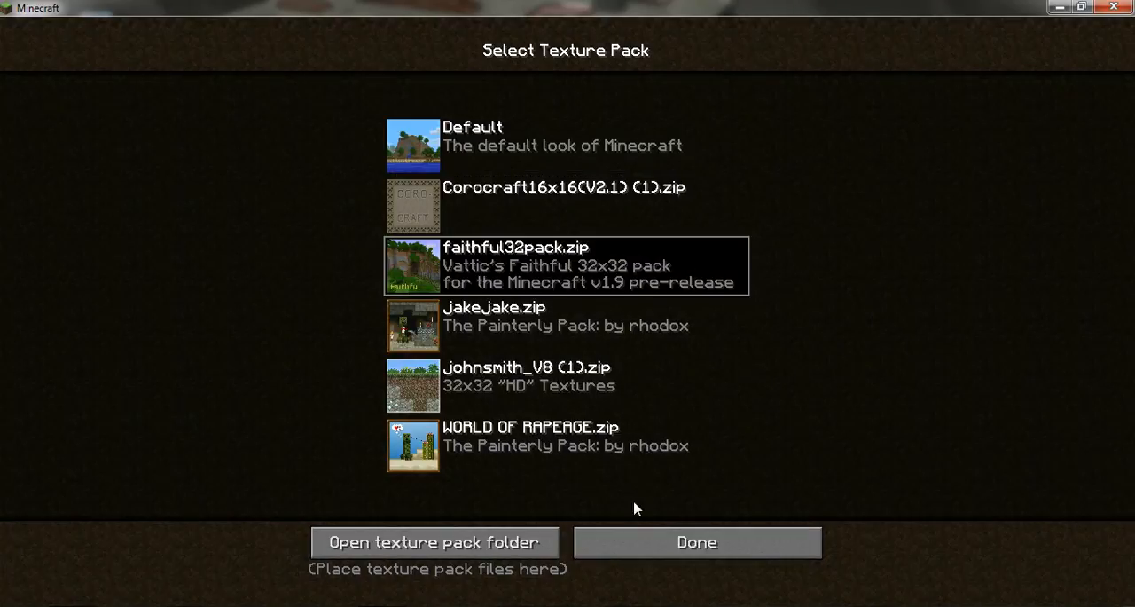
pyautogui.click(696, 542)
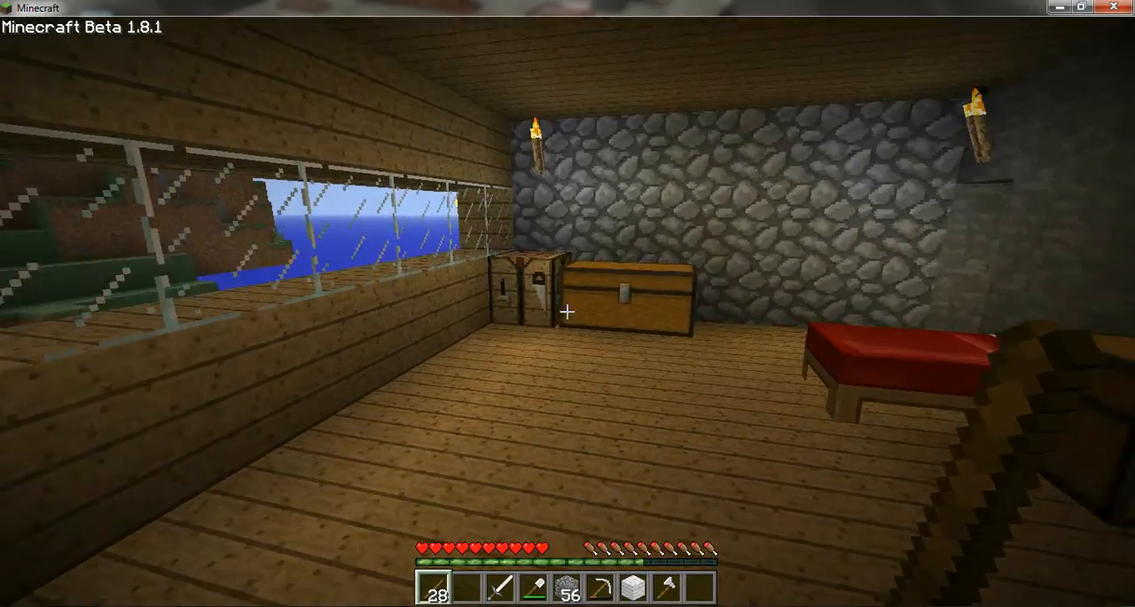
pyautogui.press('e')
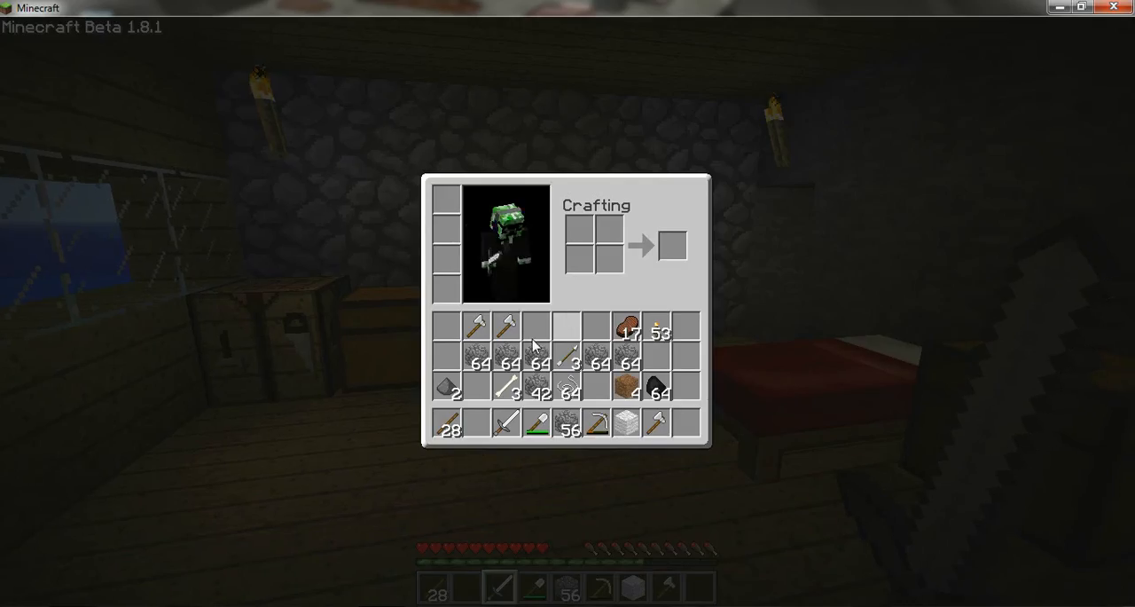
pyautogui.moveTo(672, 330)
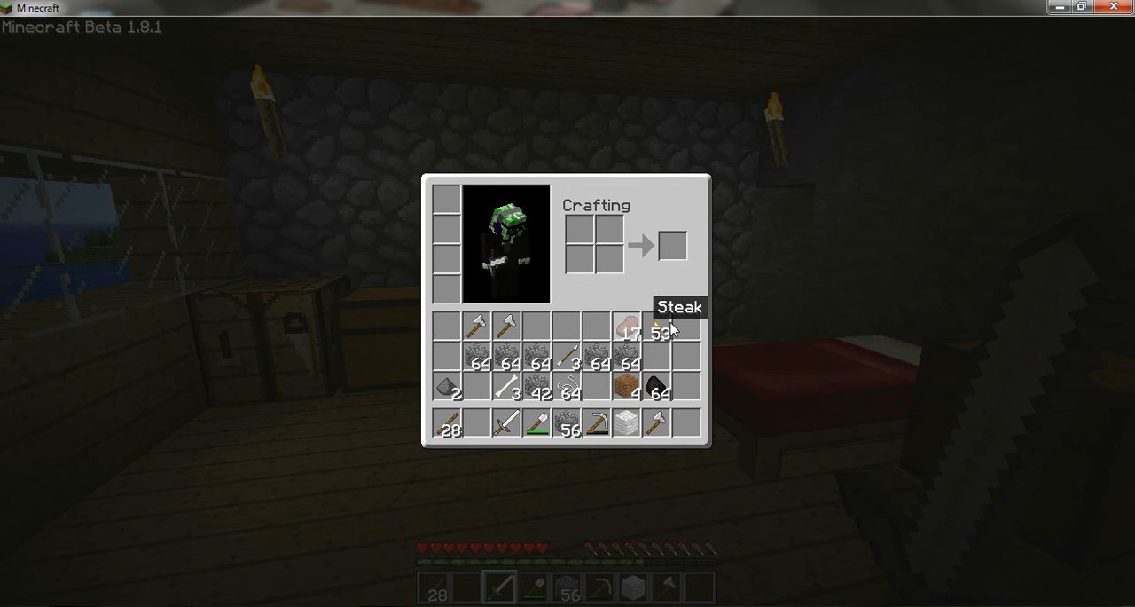
pyautogui.moveTo(643, 395)
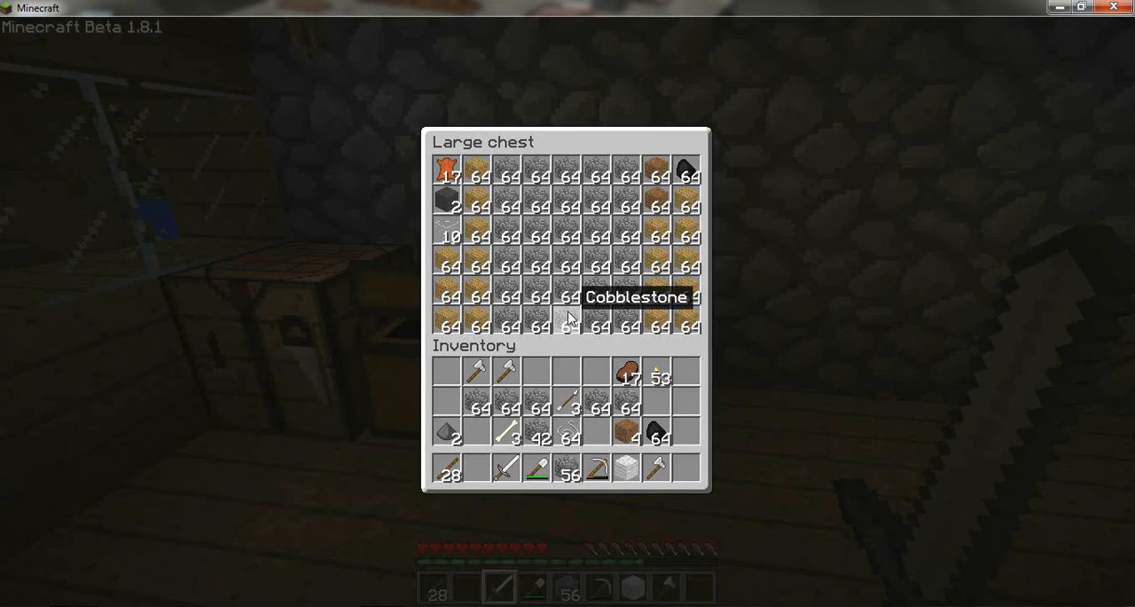
pyautogui.press('Escape')
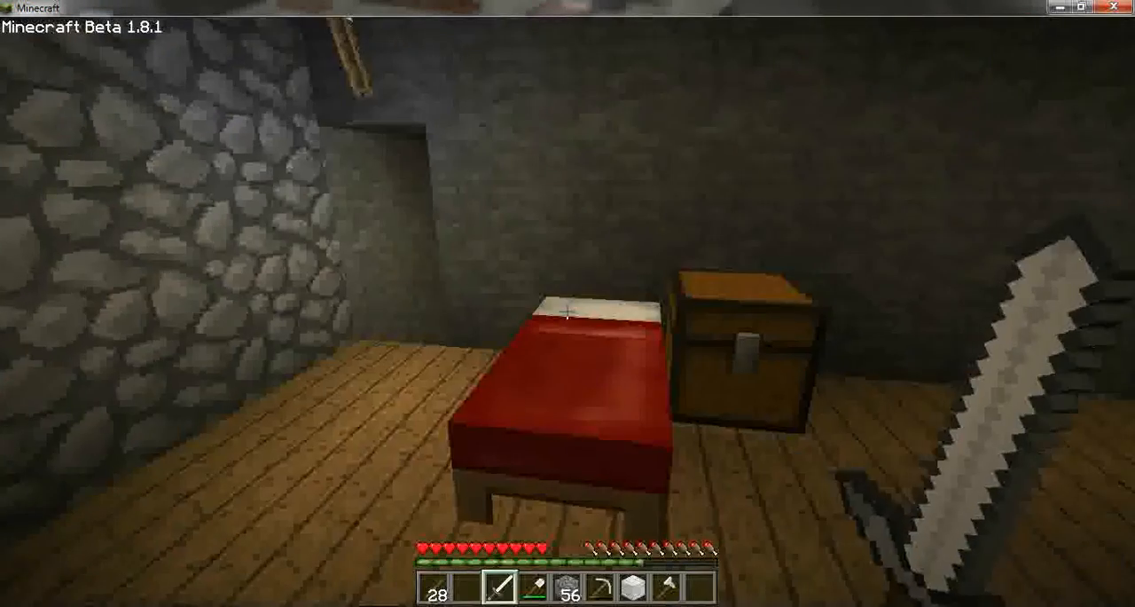